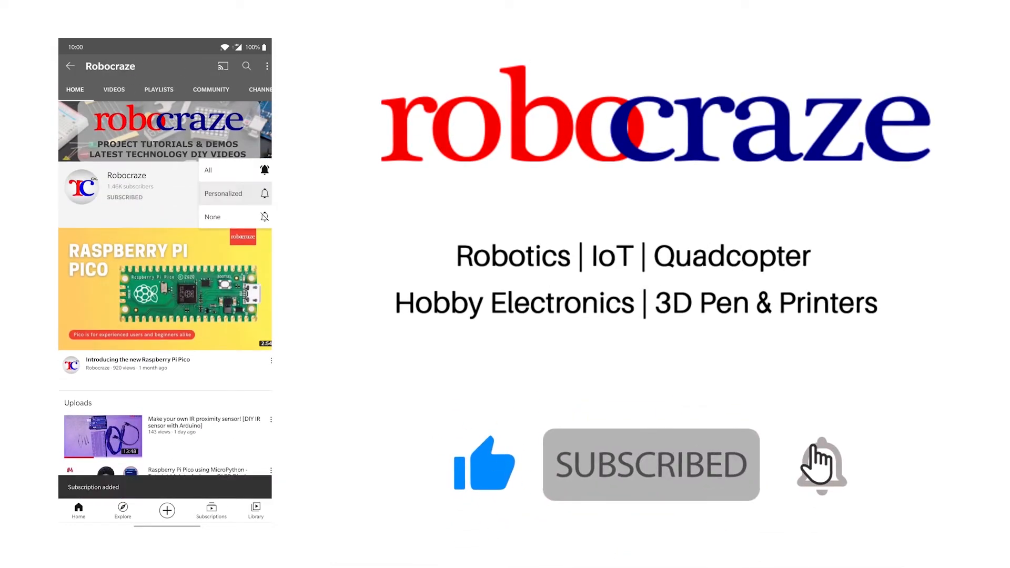
Step: Enable all notifications for the subscribed Robocraze channel via the bell
{"action": "left_click", "coordinate": [263, 192]}
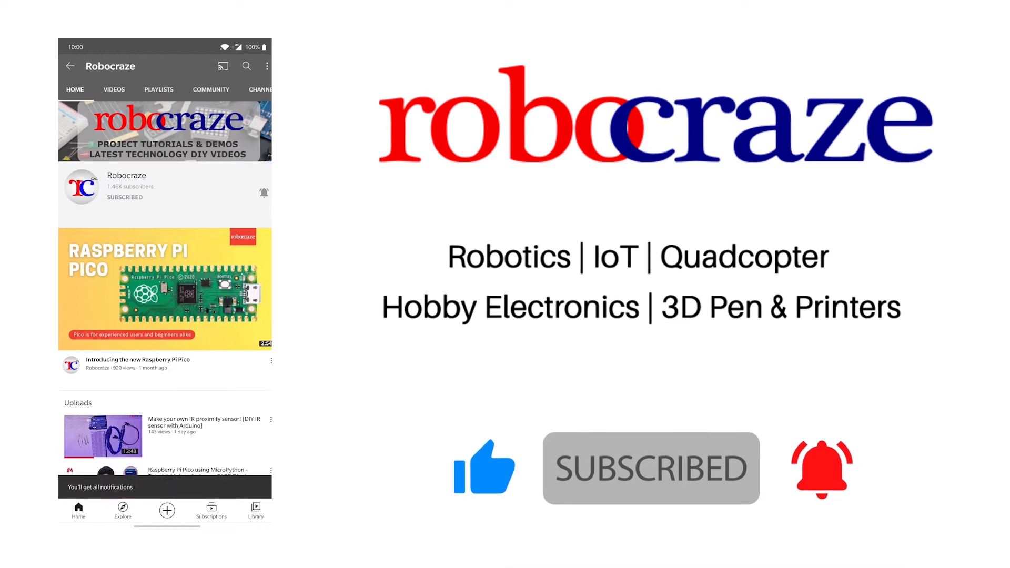